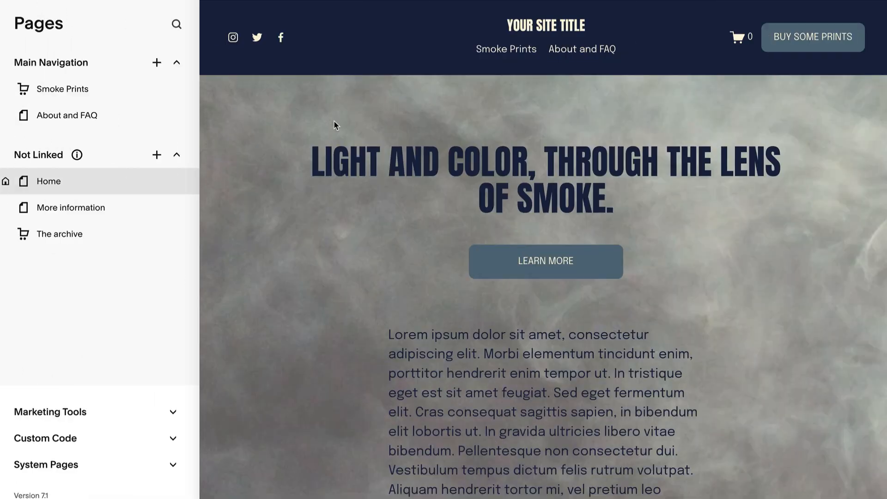
Bring up the new-page options and the Home chart section for section-level editing.
left_click(157, 62)
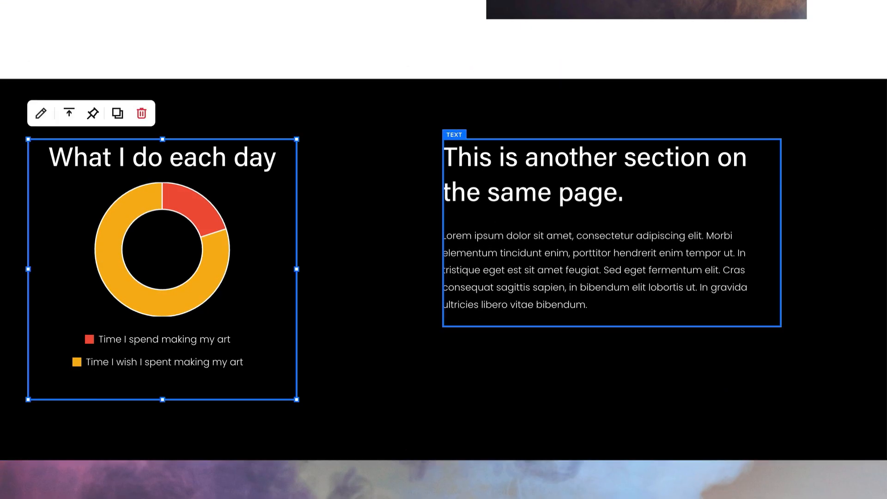
left_click(595, 175)
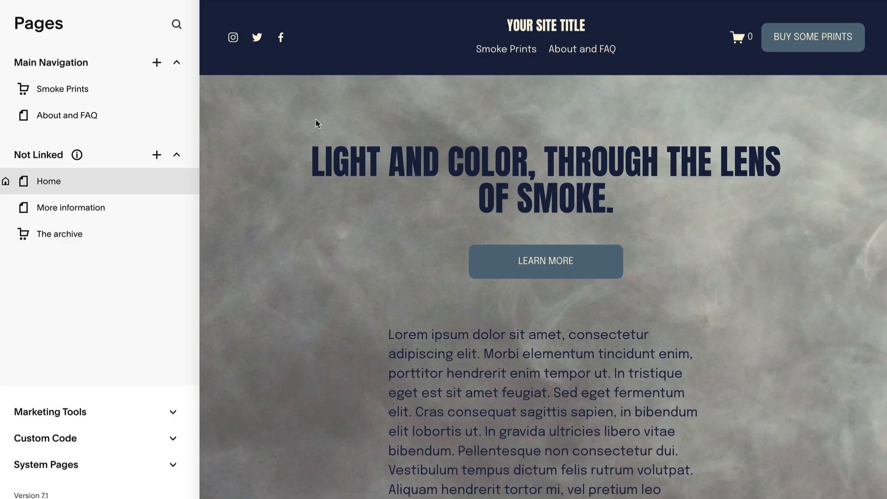
left_click(157, 62)
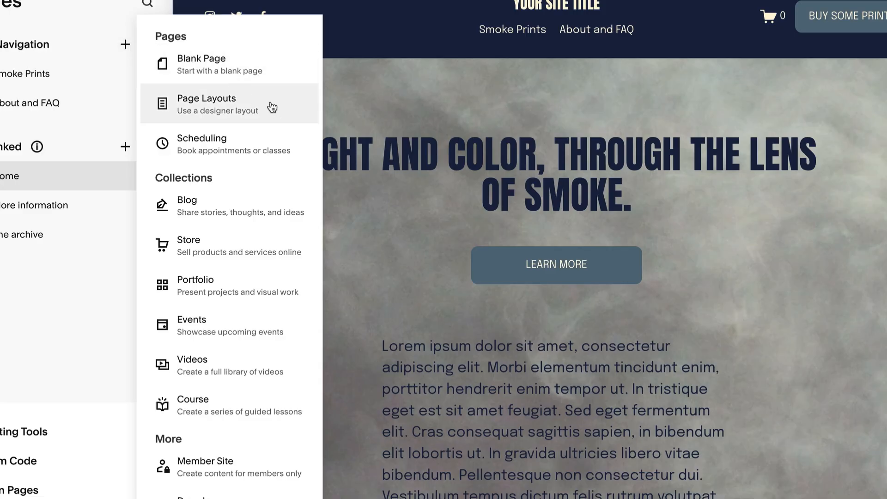
left_click(229, 105)
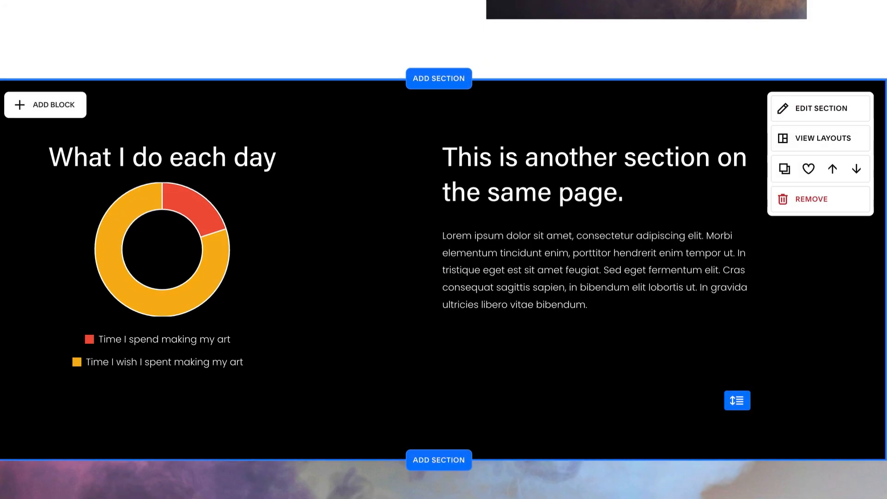
Preview Gallery on mobile and change the CONTACT heading text to 'ME'.
left_click(162, 248)
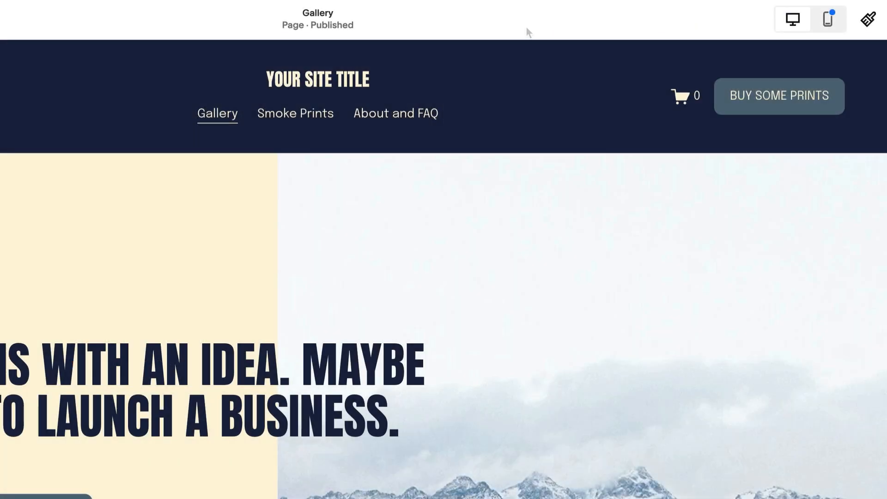
left_click(828, 19)
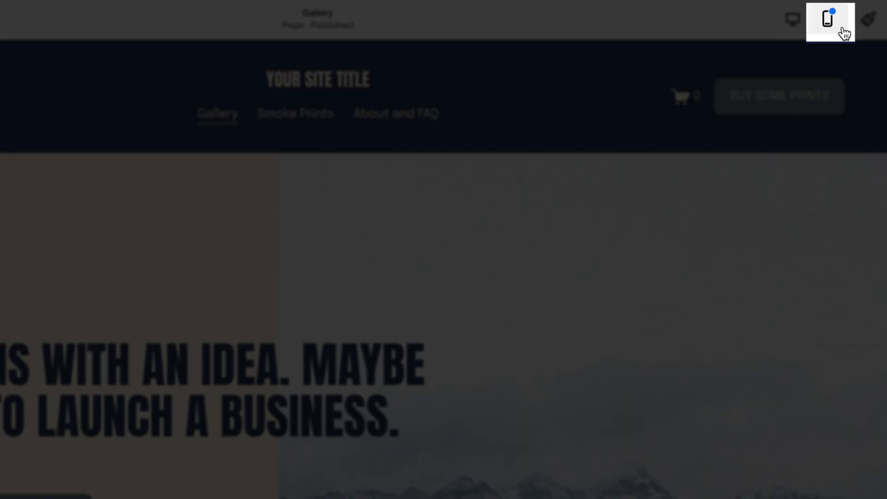
left_click(826, 19)
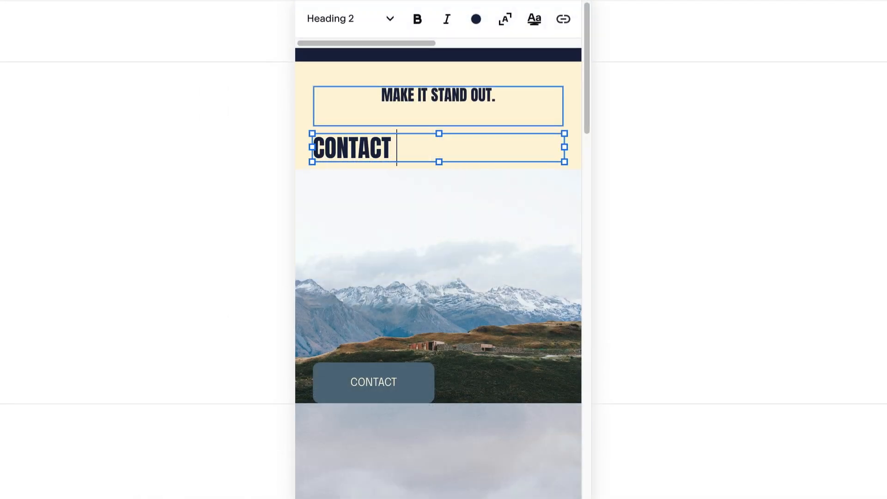
type("ME")
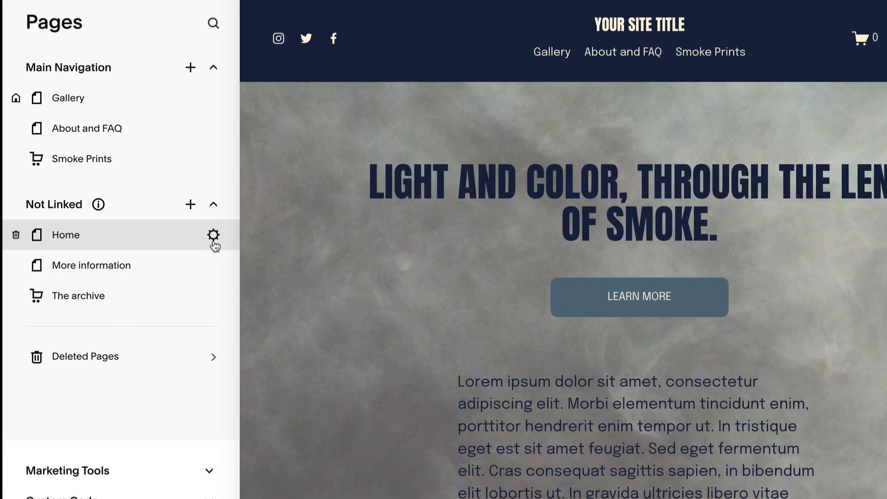
Set the Home page as the site homepage via its settings and confirm the change.
left_click(213, 235)
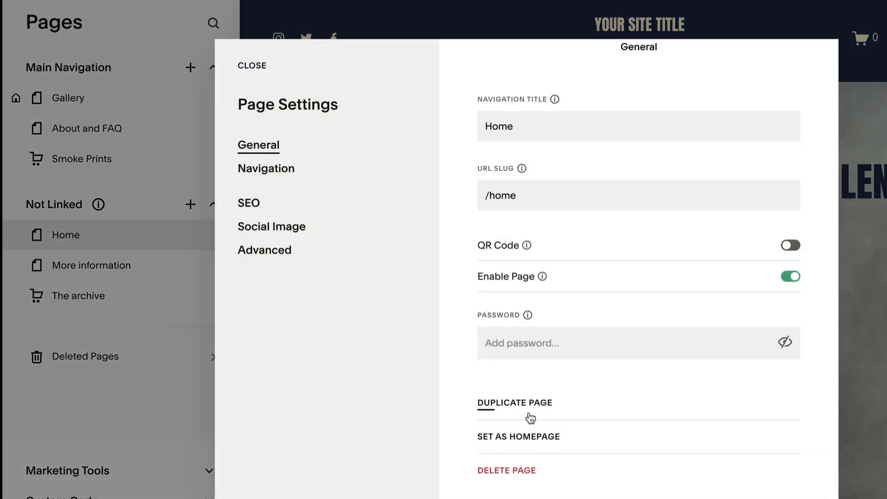
left_click(518, 436)
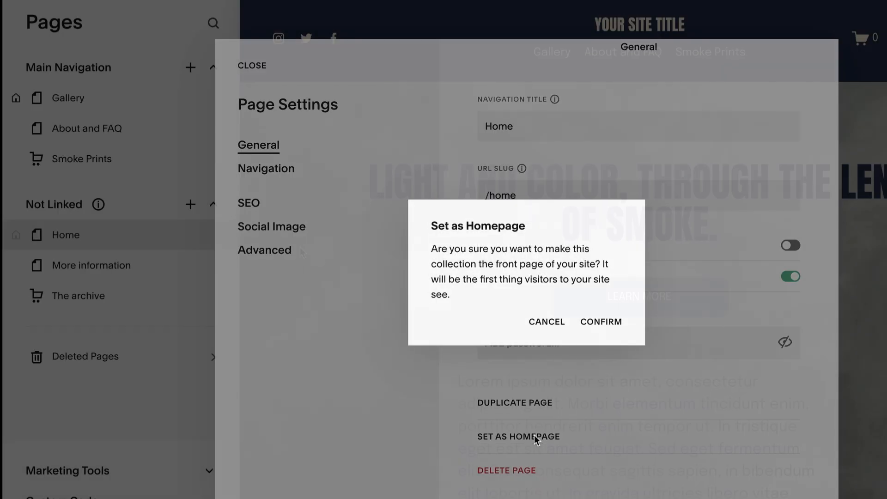
left_click(190, 68)
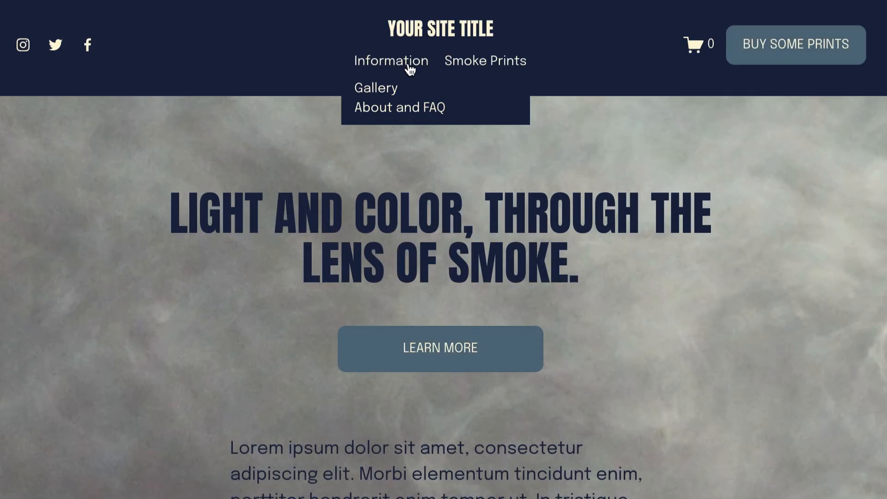
mouse_move(417, 122)
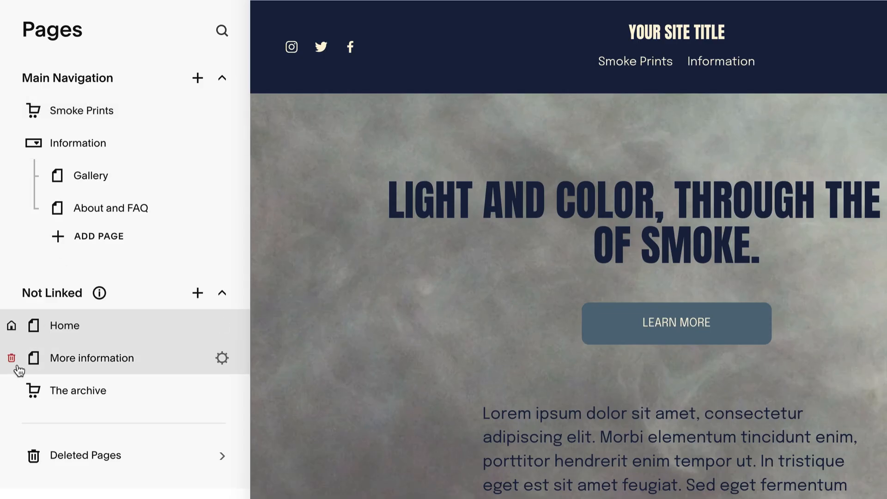
Delete the unlinked More information page and confirm the deletion.
left_click(11, 359)
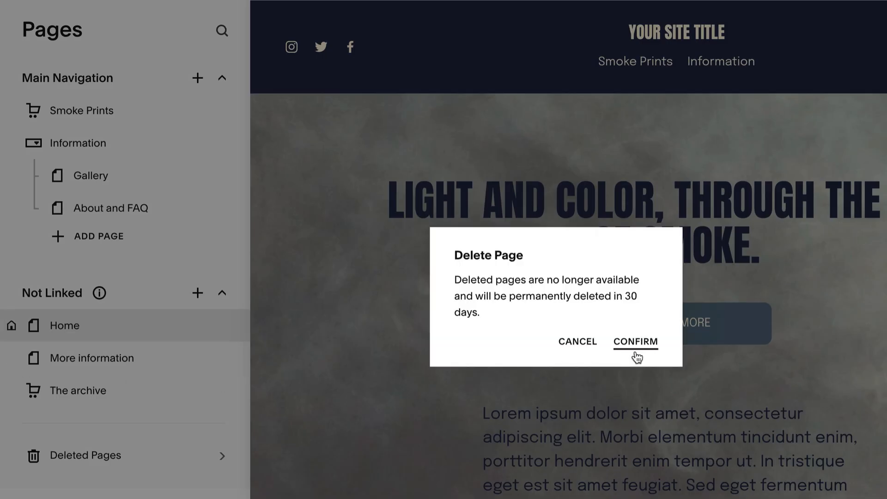
left_click(636, 341)
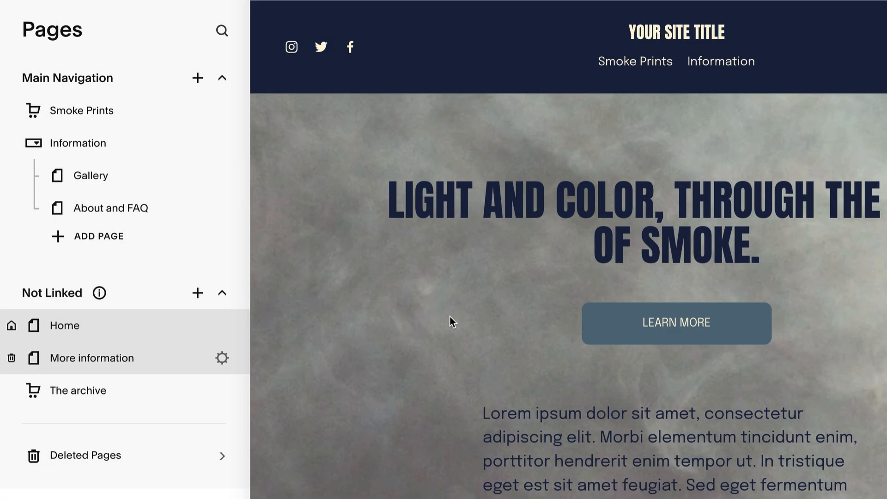